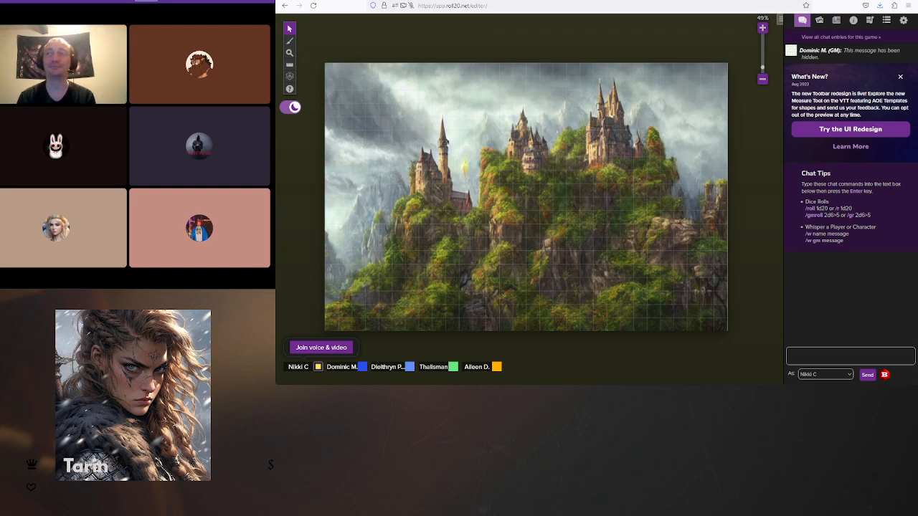
{"action": "left_click", "coordinate": [199, 147]}
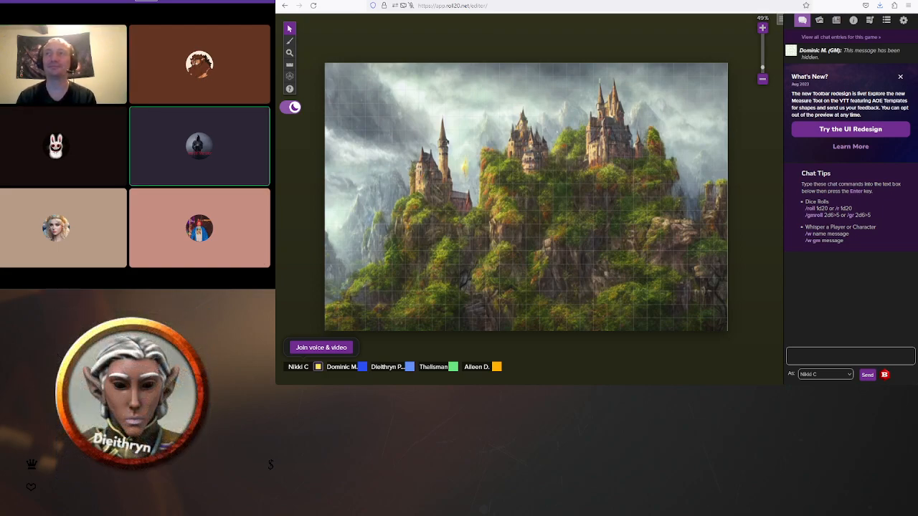